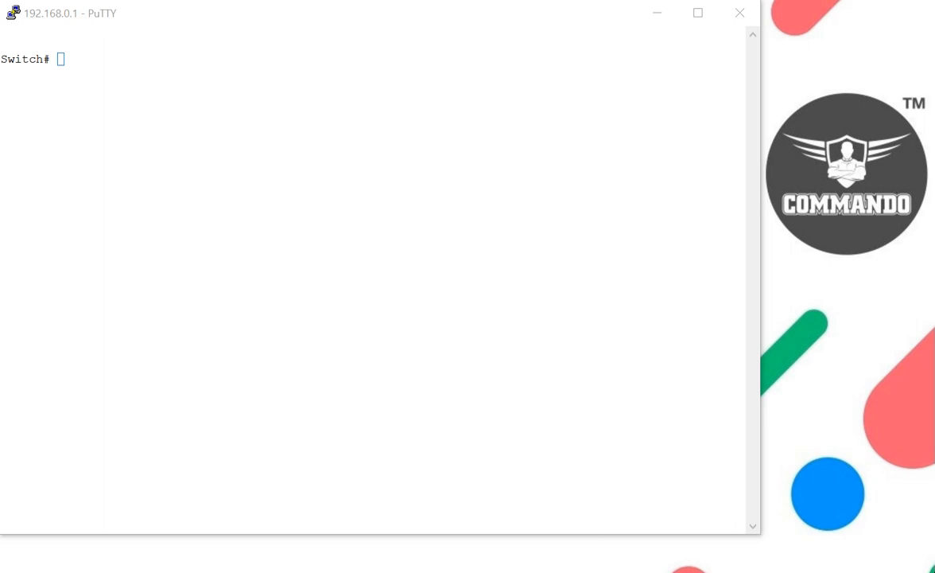
{"action": "mouse_move", "coordinate": [368, 97]}
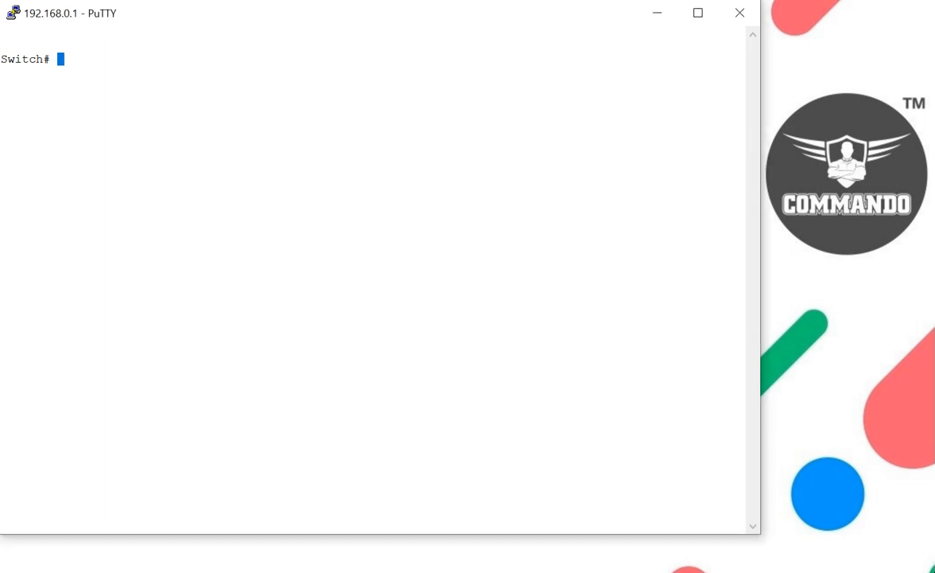
- Enter configuration mode with 'configure terminal' and enable alarm-trap logging
{"action": "type", "text": "configure terminal"}
{"action": "type", "text": "logging"}
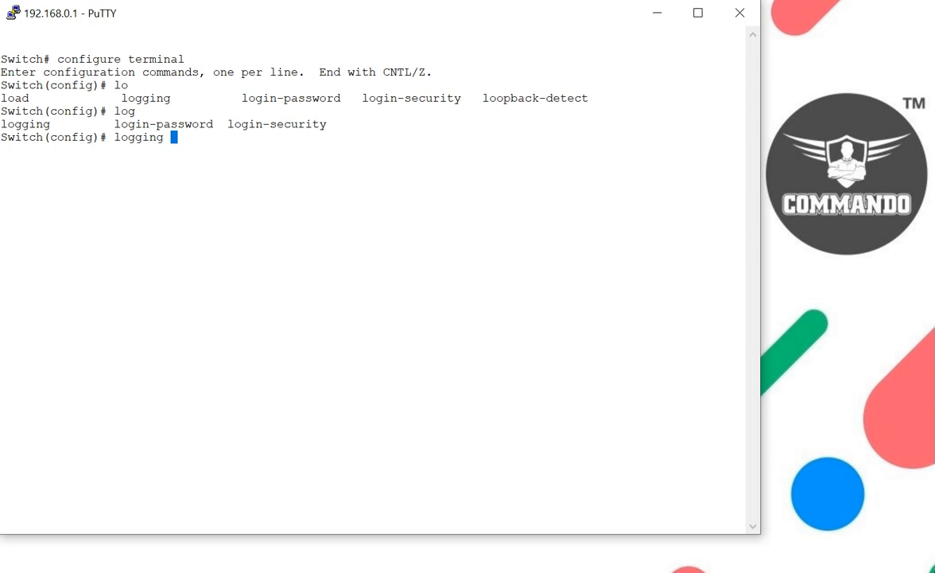
{"action": "type", "text": "alarm-trap"}
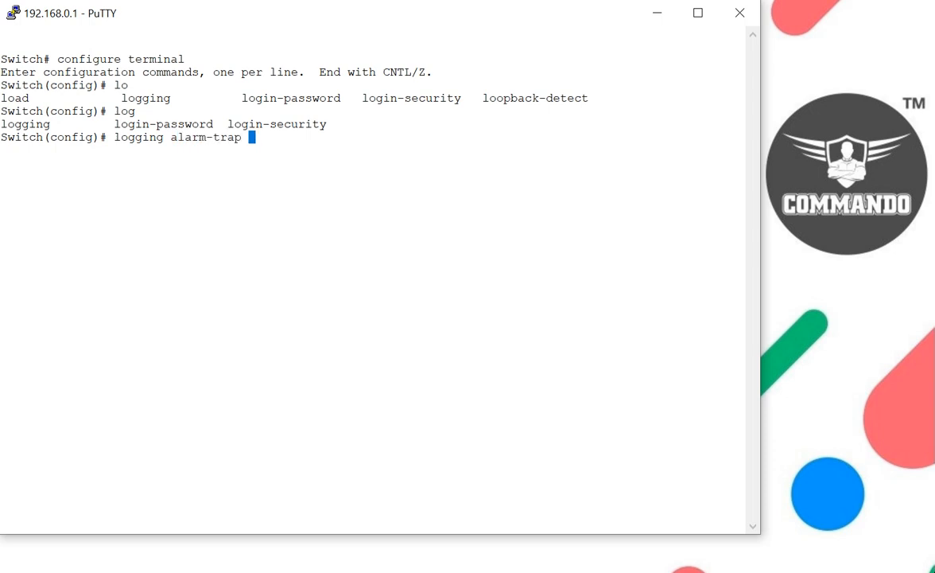
{"action": "type", "text": "enable"}
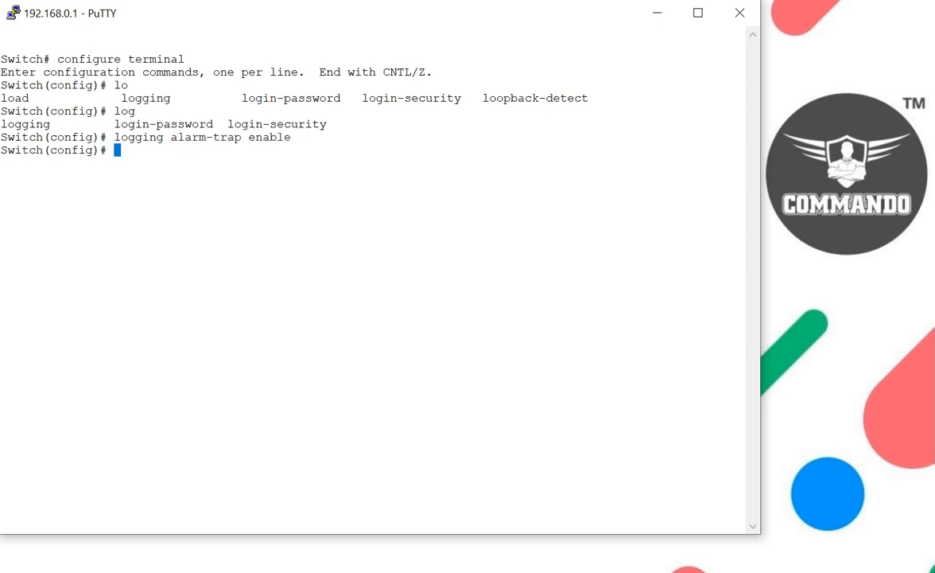
- Set the alarm-trap logging level to high
{"action": "type", "text": "l"}
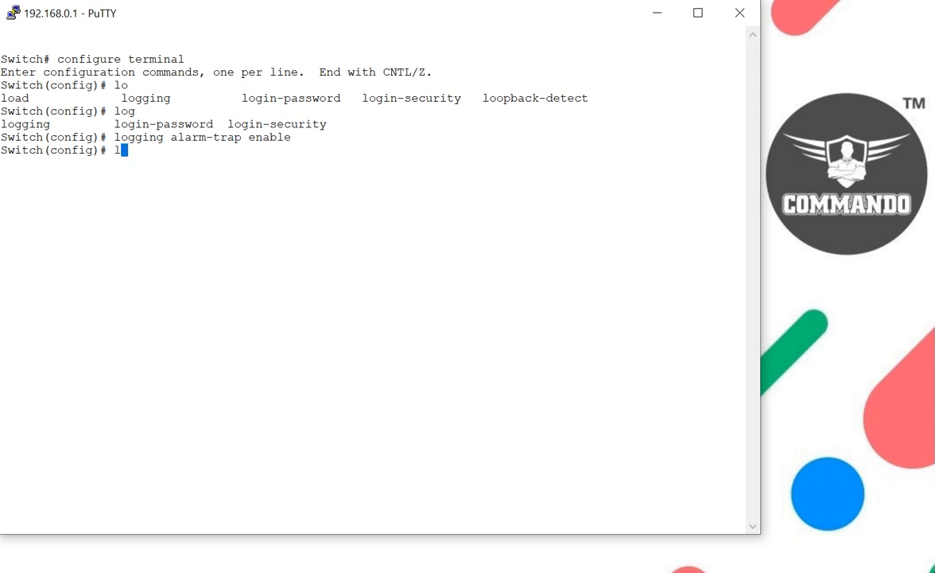
{"action": "type", "text": "og?"}
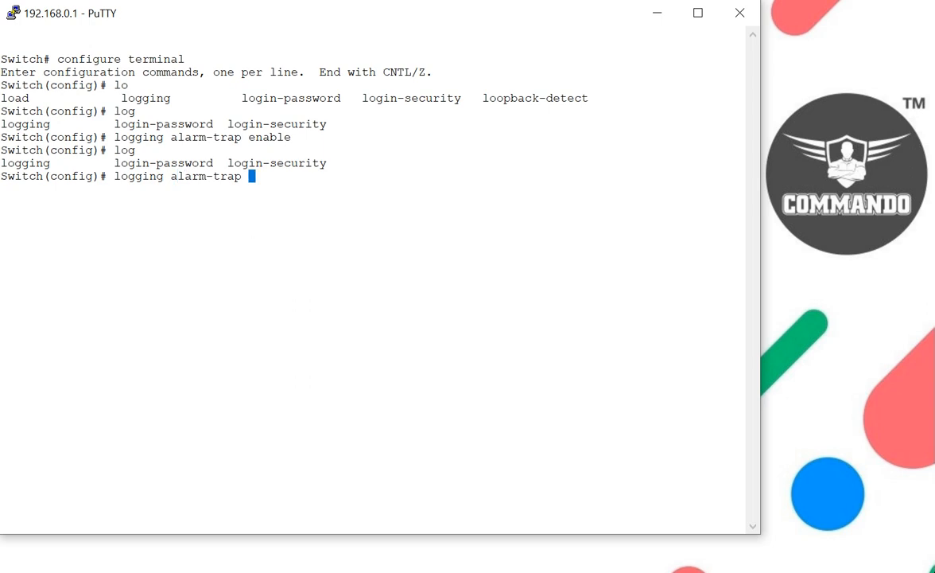
{"action": "type", "text": "level ?"}
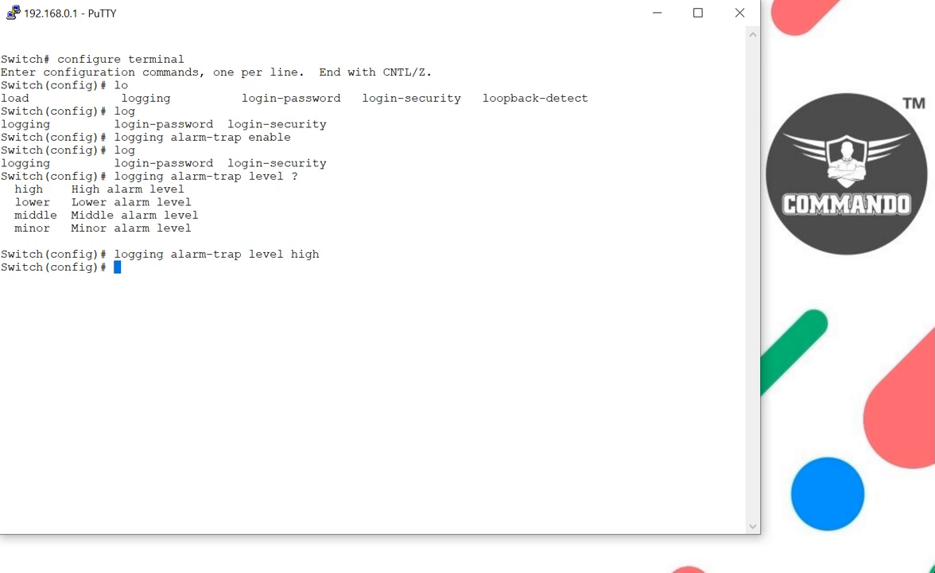
{"action": "type", "text": "logging"}
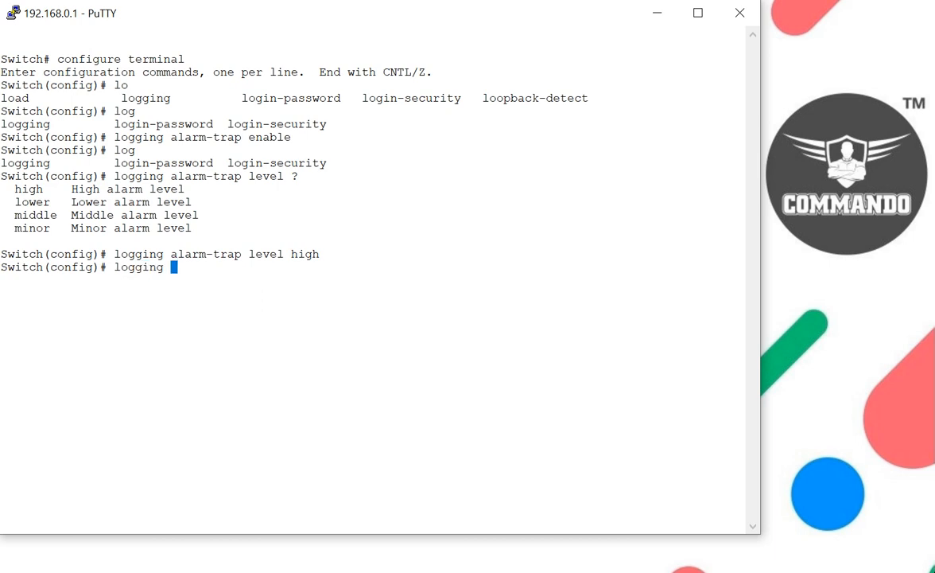
- Run 'logging file enable' and 'logging level file 3' on the switch
{"action": "type", "text": "file enable"}
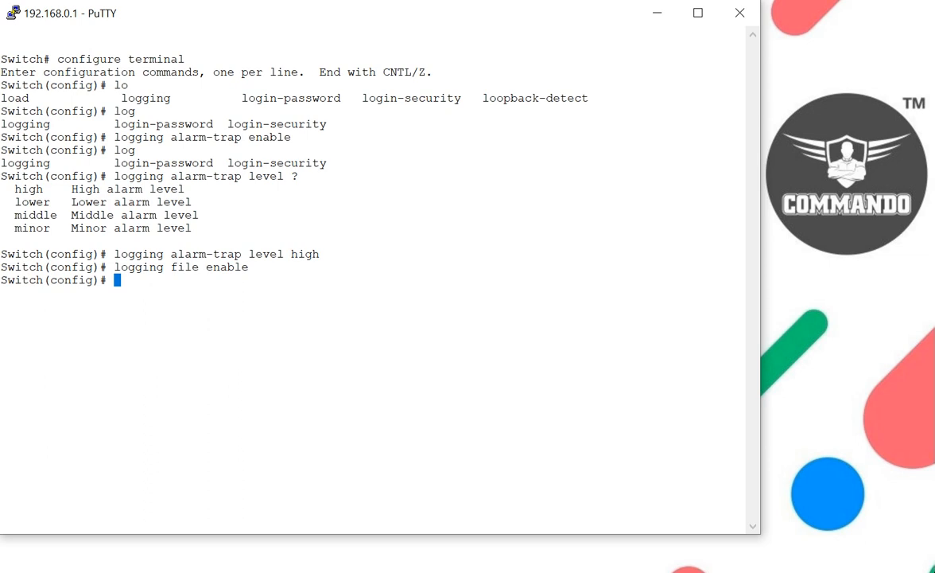
{"action": "type", "text": "logging"}
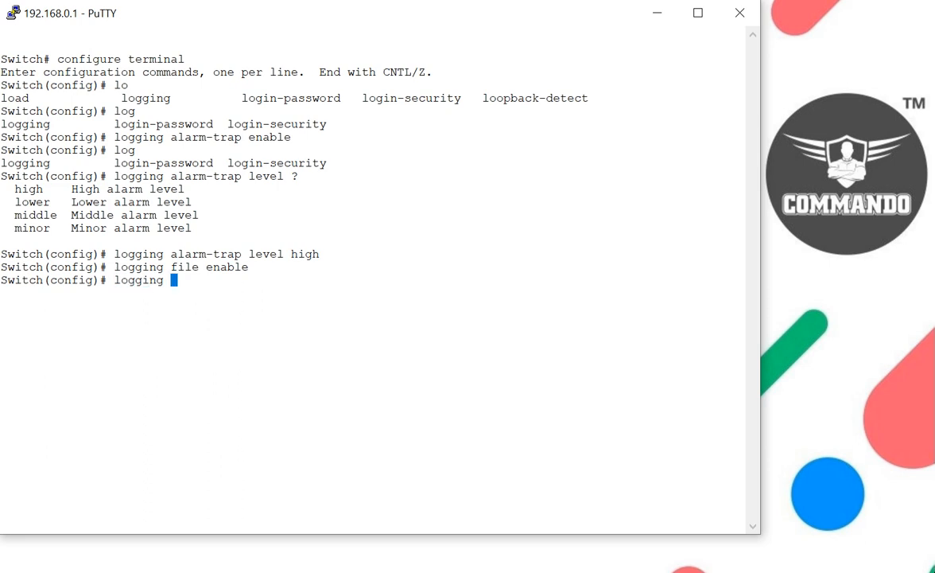
{"action": "type", "text": "level file 3"}
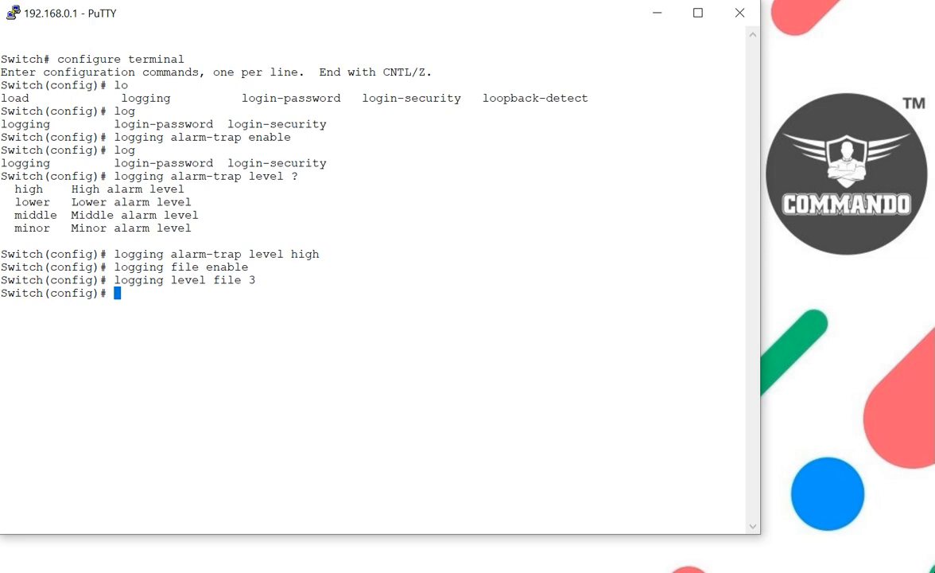
- Check the buffer range, then enter 'logging buffer 1000'
{"action": "type", "text": "logg"}
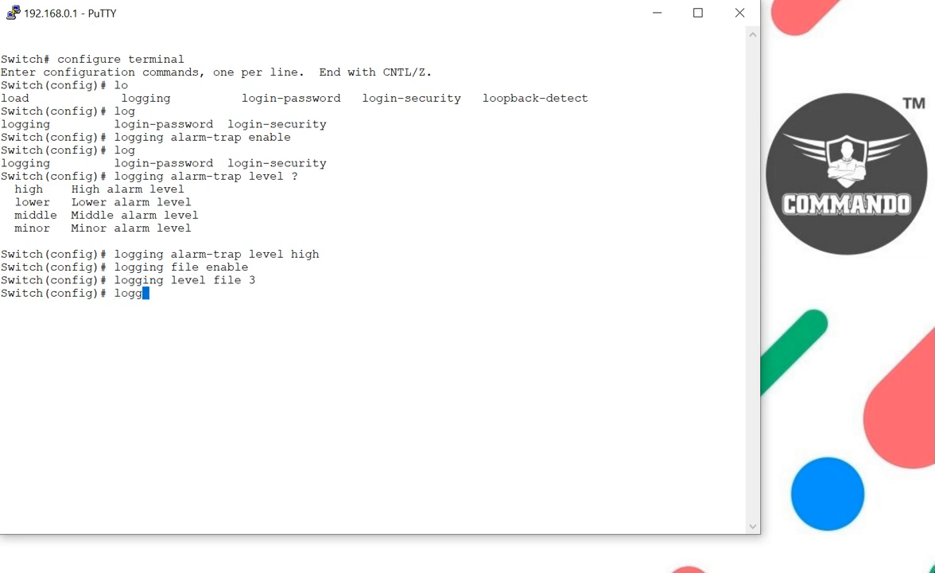
{"action": "type", "text": "i"}
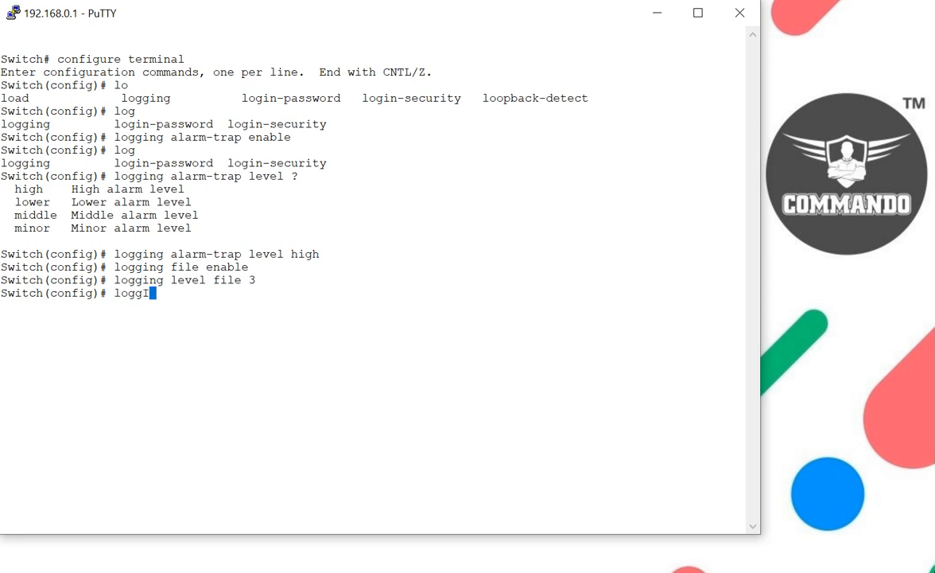
{"action": "key", "text": "BackSpace"}
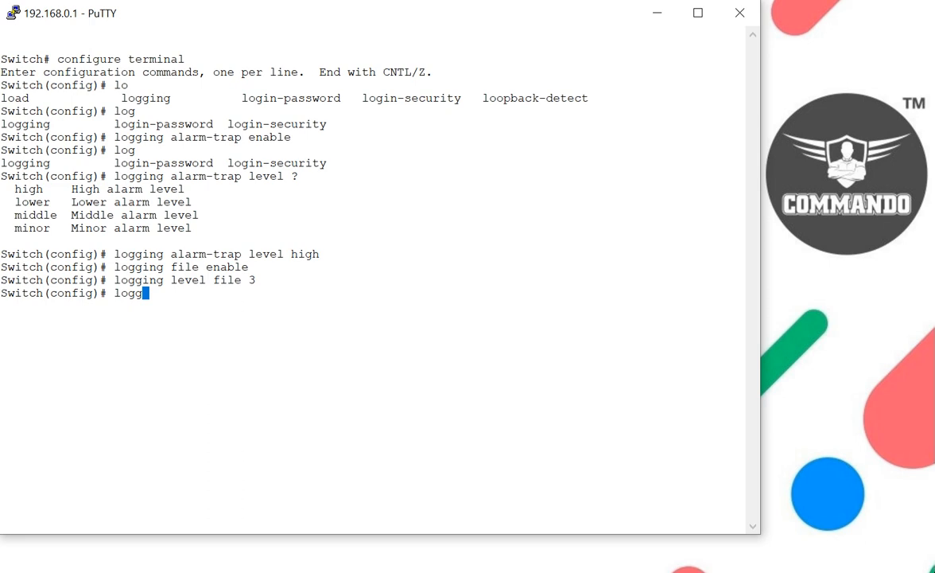
{"action": "type", "text": "ing"}
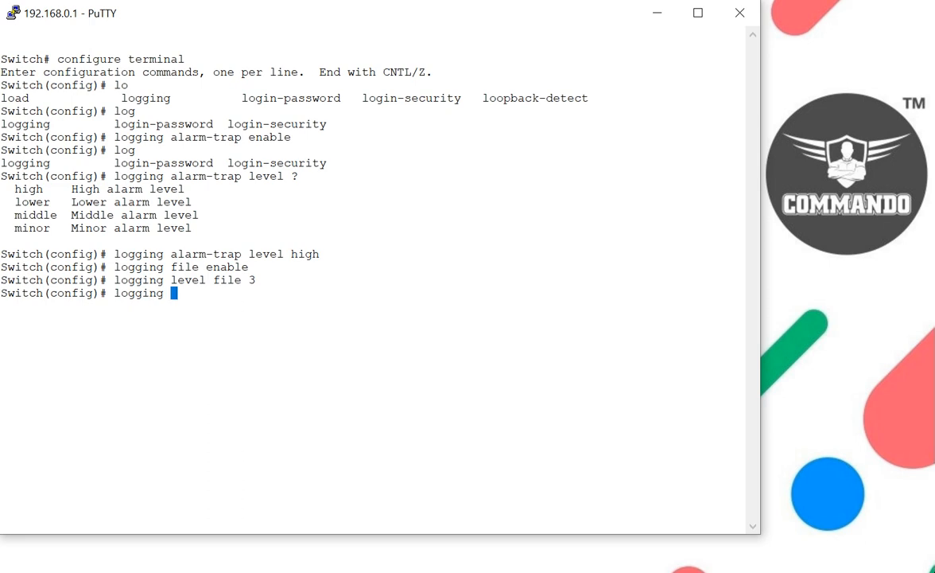
{"action": "type", "text": "buffer ?"}
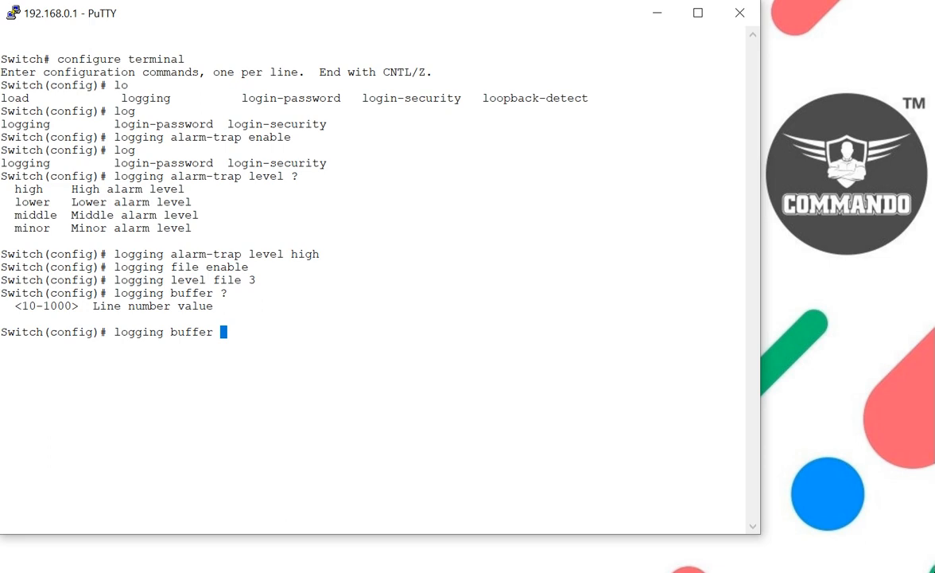
{"action": "type", "text": "1"}
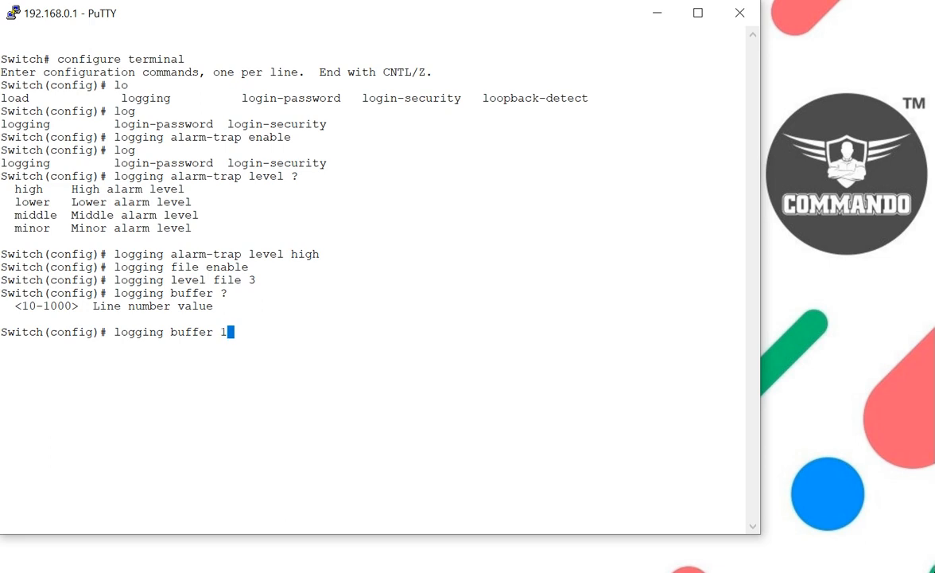
{"action": "key", "text": "Enter"}
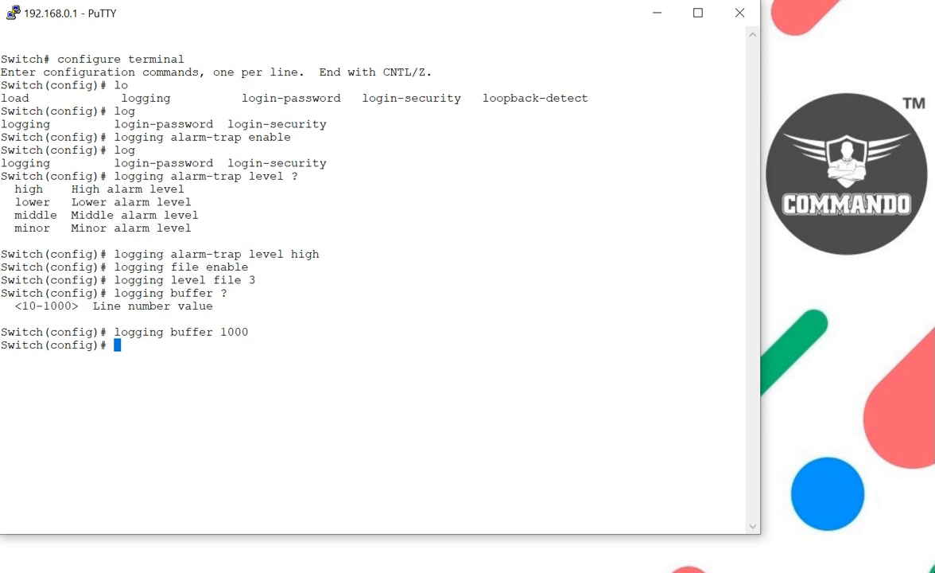
{"action": "type", "text": "lo?"}
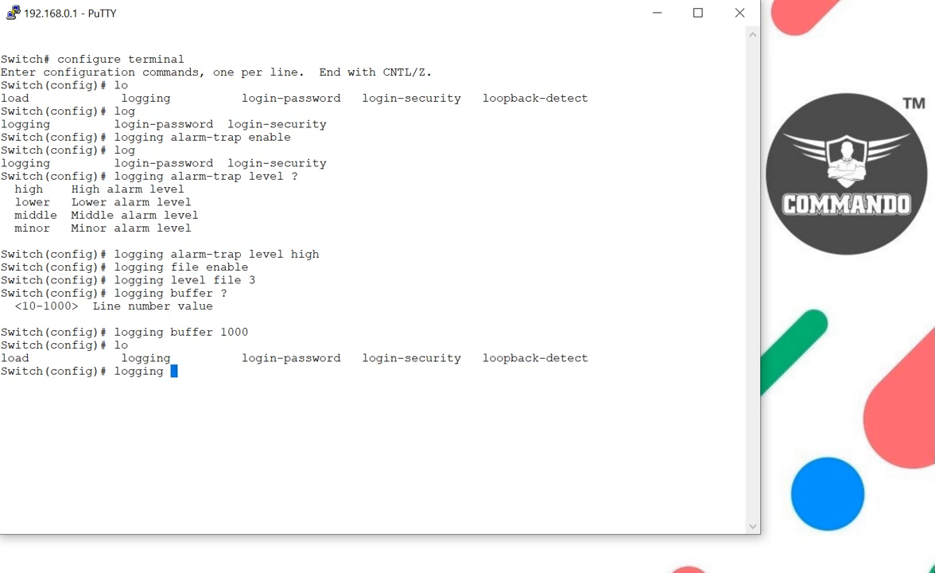
- List module severities, then enter 'logging level module debug'
{"action": "type", "text": "level"}
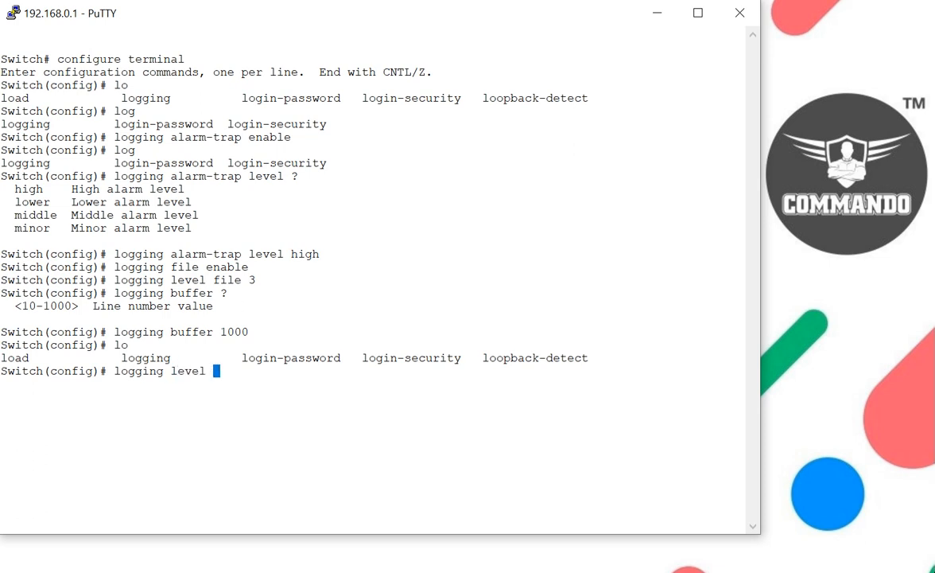
{"action": "type", "text": "module"}
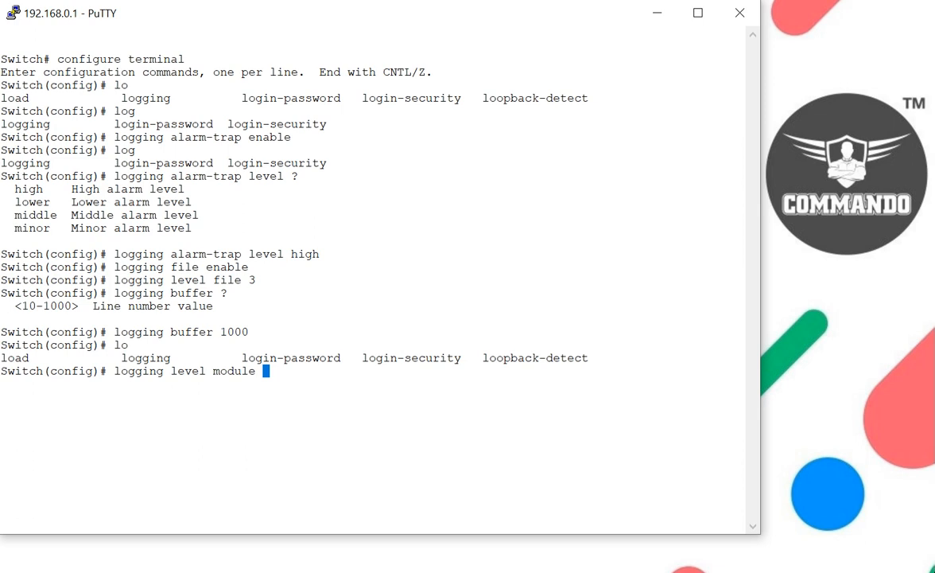
{"action": "type", "text": "de"}
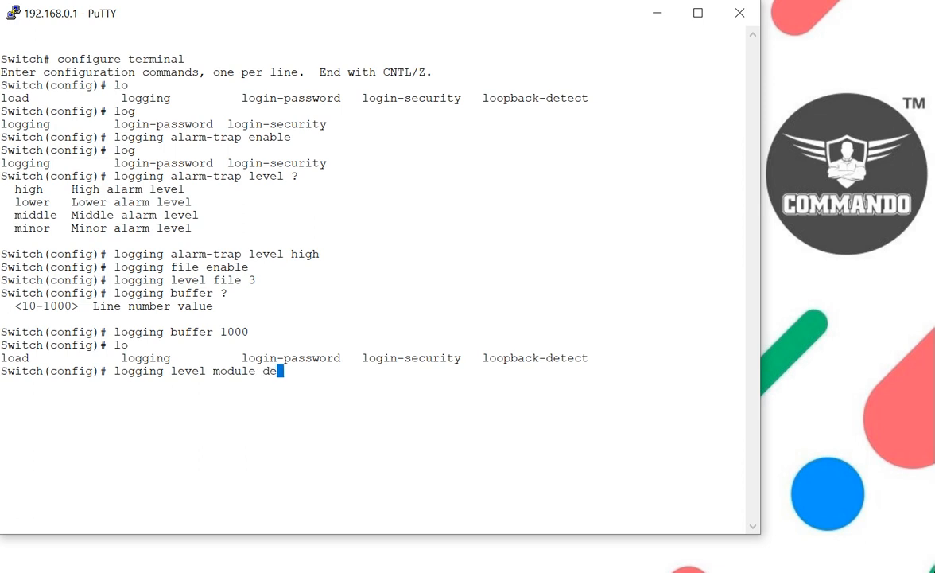
{"action": "type", "text": "b"}
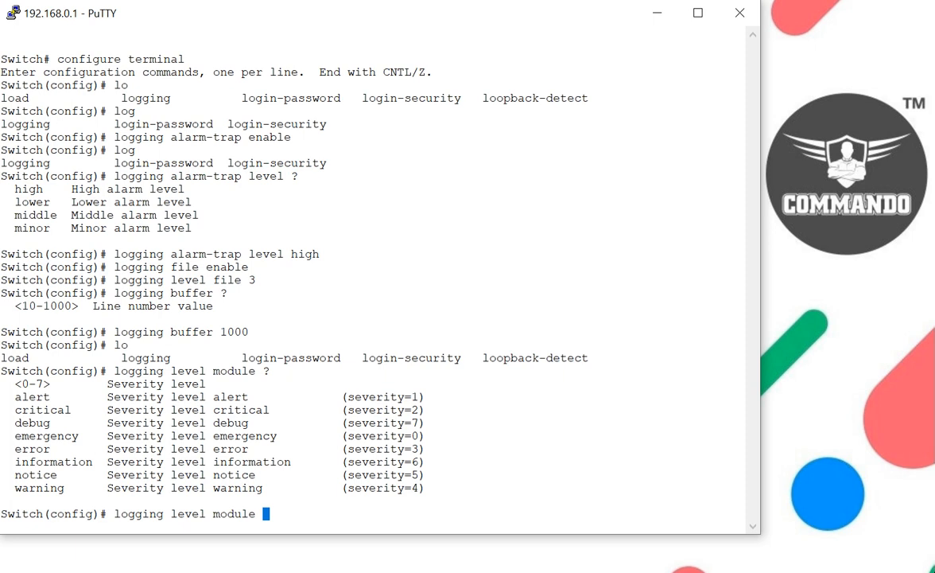
{"action": "type", "text": "debug"}
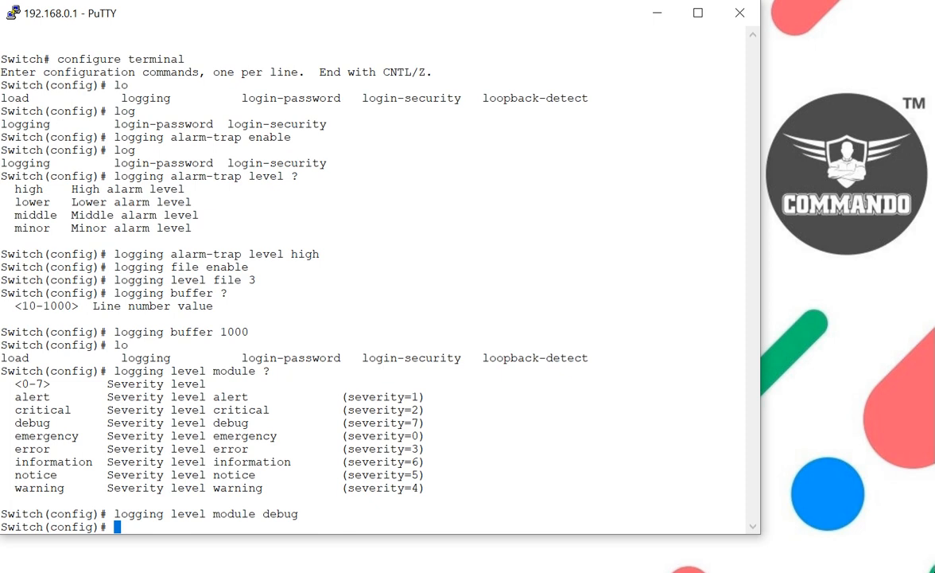
- Check the sync timeout range, then enter 'logging sync timeout 5'
{"action": "type", "text": "l"}
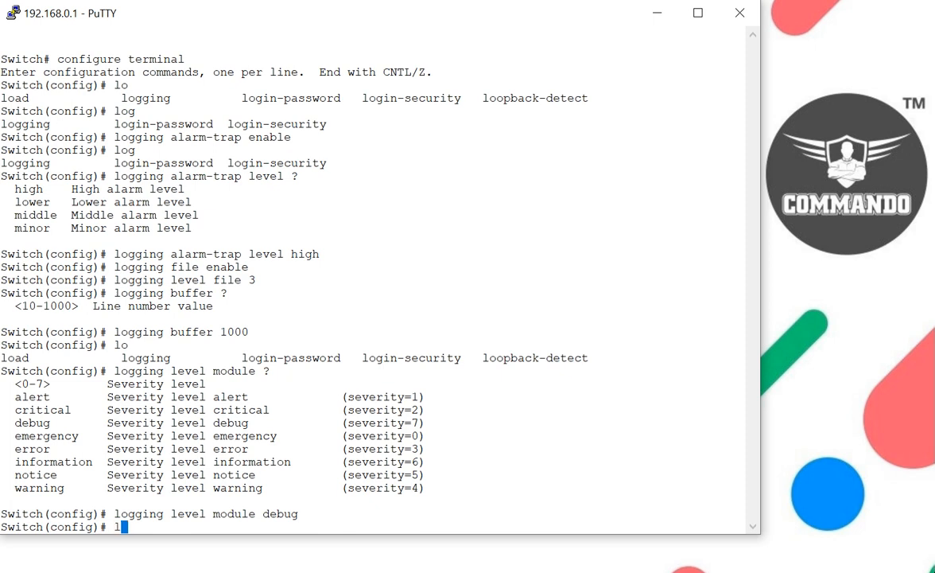
{"action": "type", "text": "ogging"}
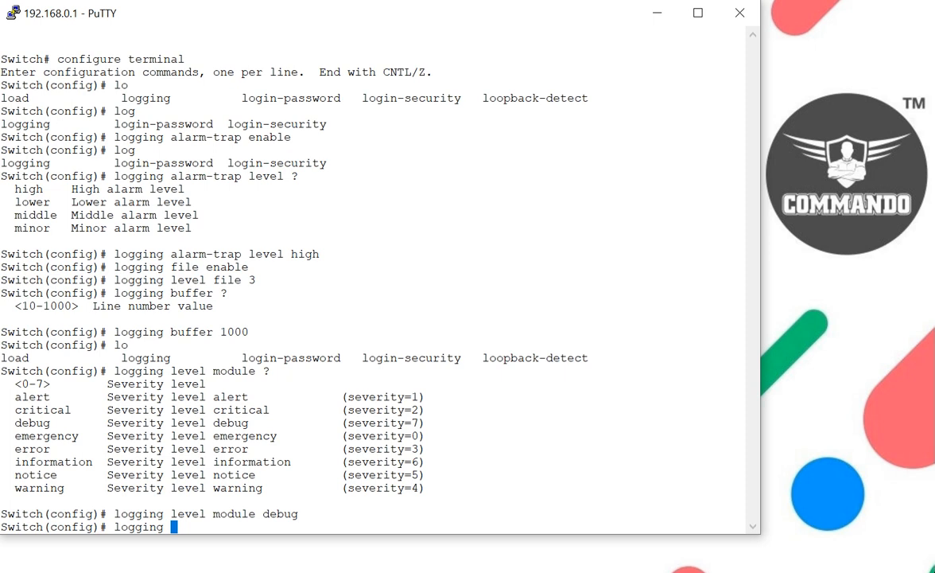
{"action": "type", "text": "sync"}
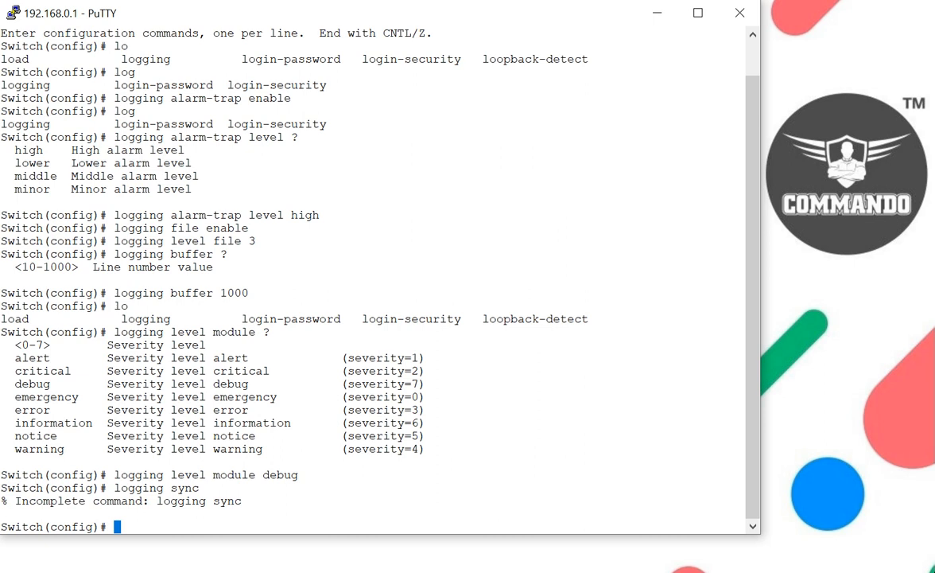
{"action": "type", "text": "logging"}
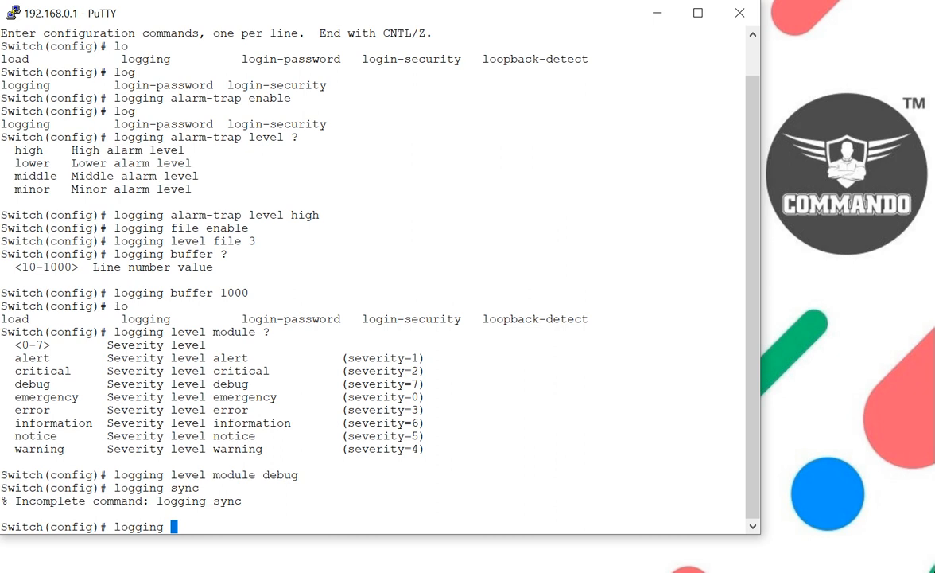
{"action": "type", "text": "sync"}
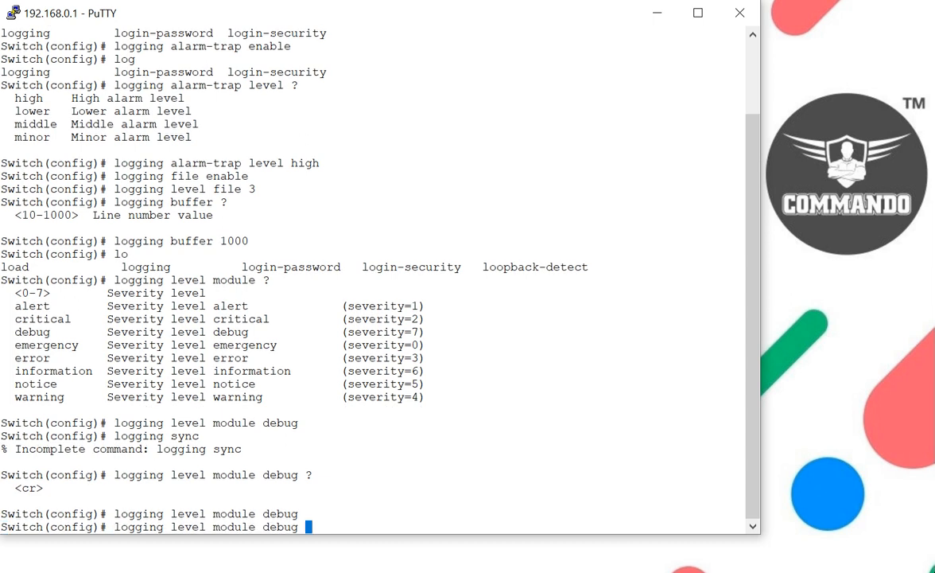
{"action": "type", "text": "logging sync timeout"}
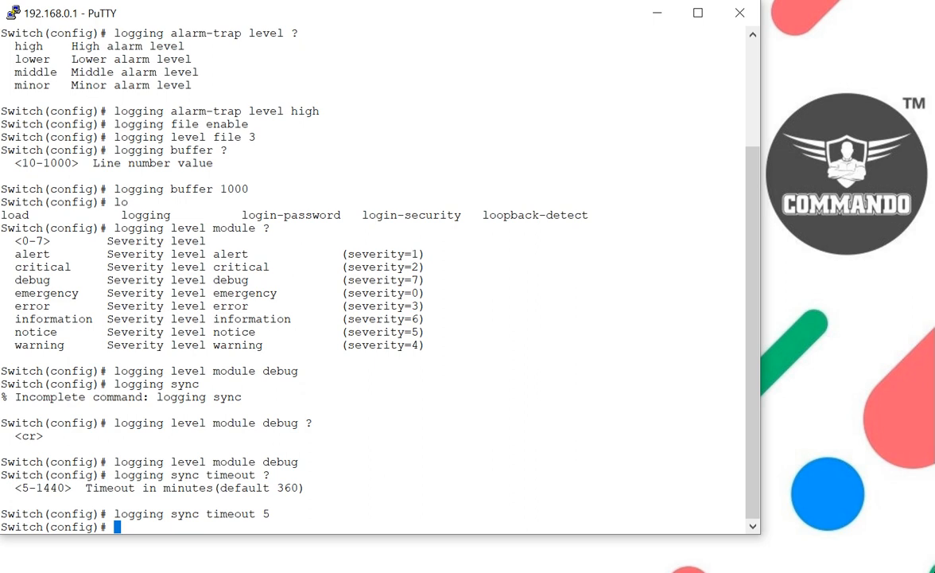
- Enable logging operation with 'logging operate enable'
{"action": "type", "text": "l"}
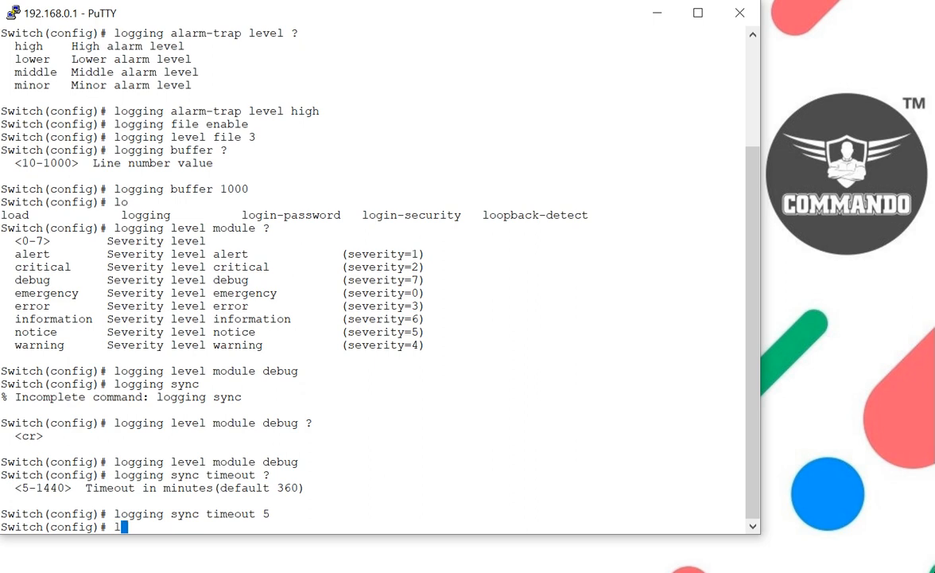
{"action": "type", "text": "ogging"}
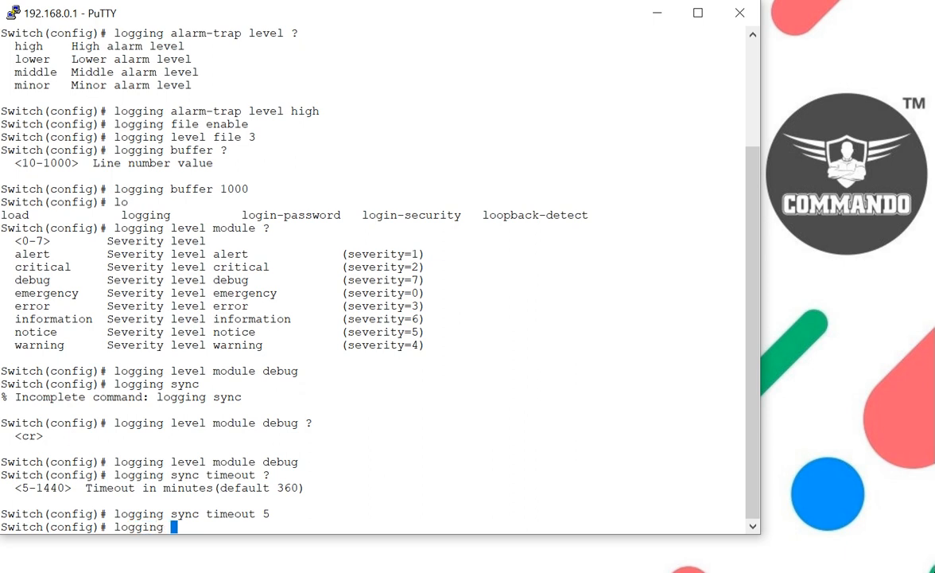
{"action": "type", "text": "operate enable"}
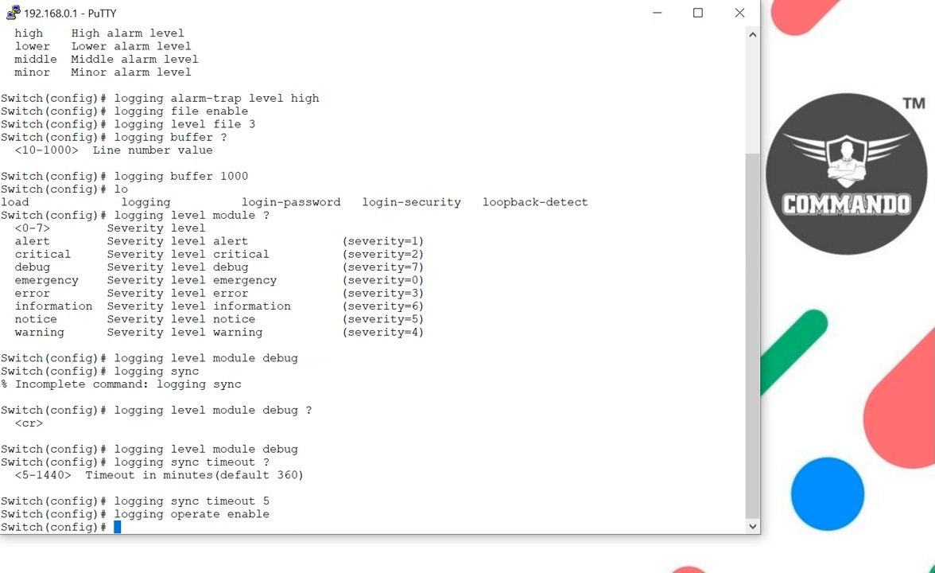
- Enable logging to a remote server with 'logging server enable'
{"action": "type", "text": "l"}
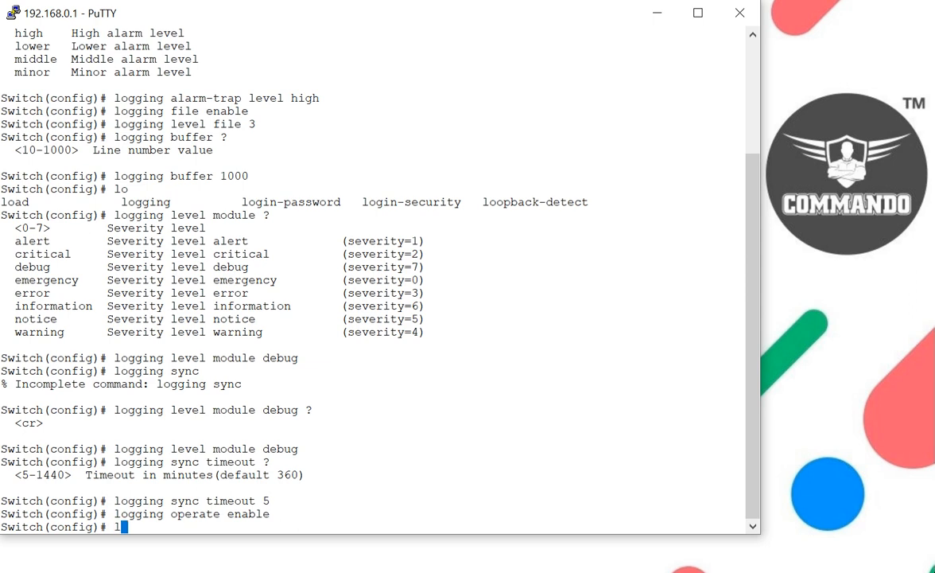
{"action": "type", "text": "ogging"}
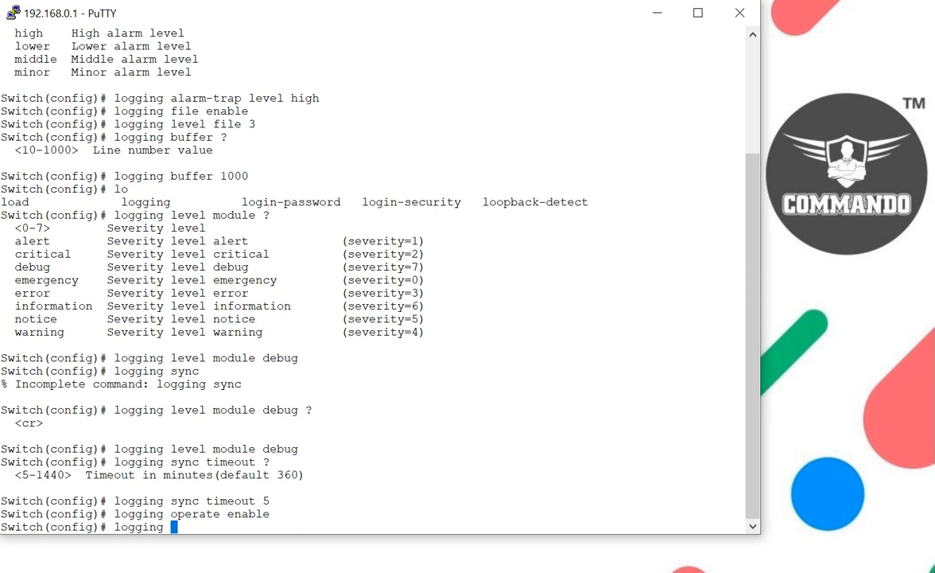
{"action": "type", "text": "server enable"}
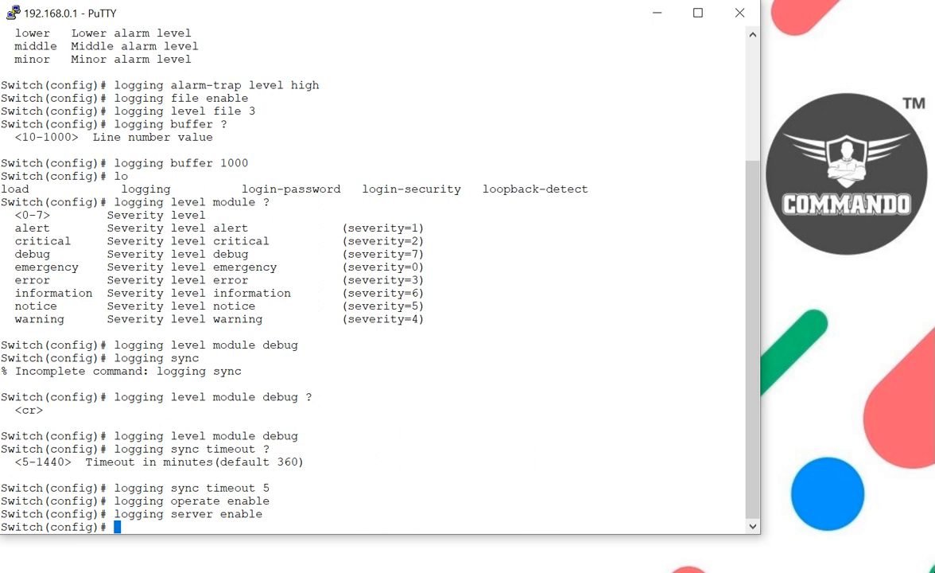
- Enter 'logging server address 10.10.10.10' on the switch
{"action": "type", "text": "lo"}
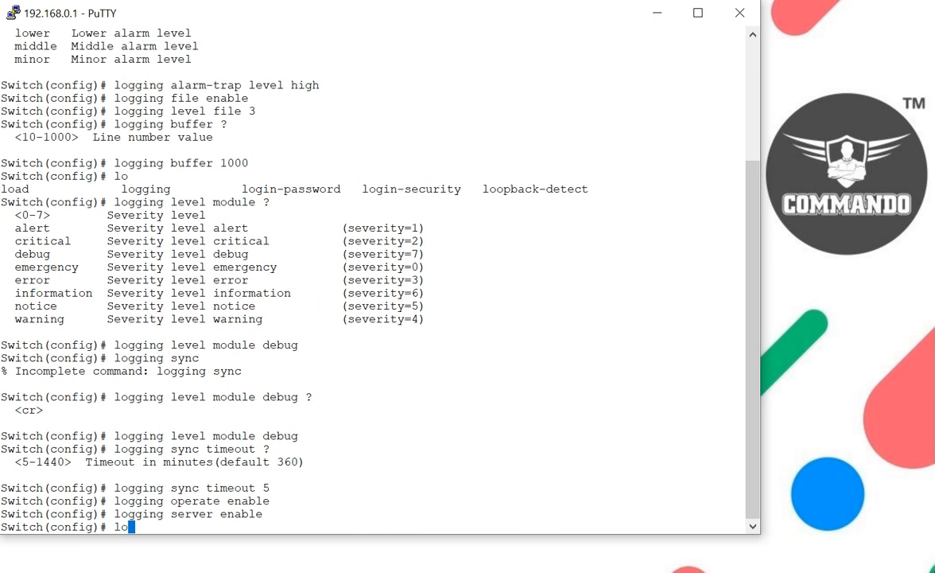
{"action": "type", "text": "gging"}
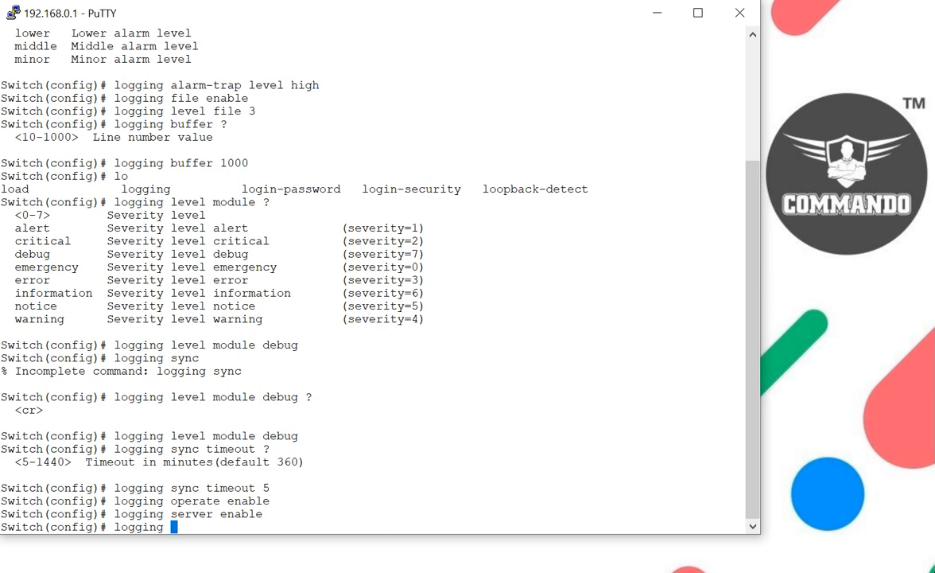
{"action": "type", "text": "server"}
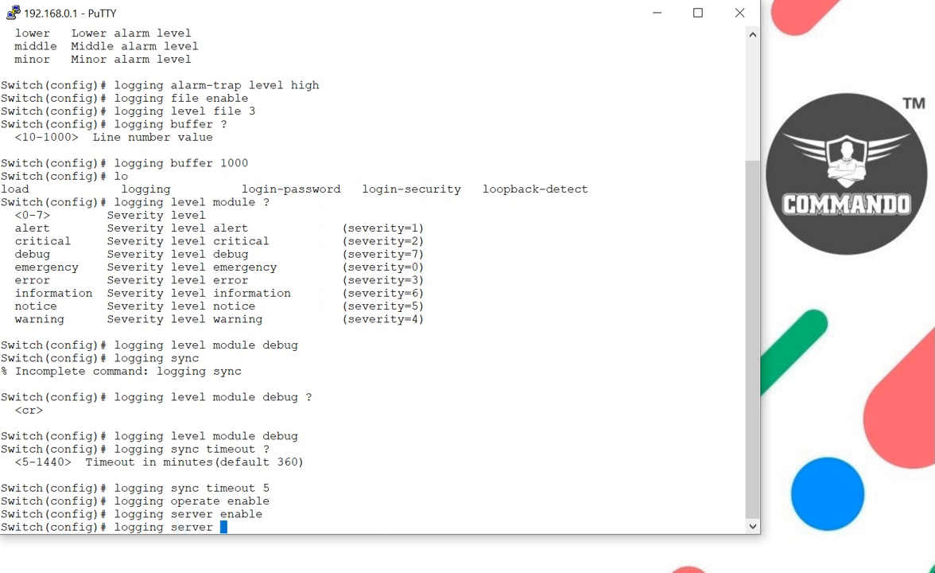
{"action": "type", "text": "address 10"}
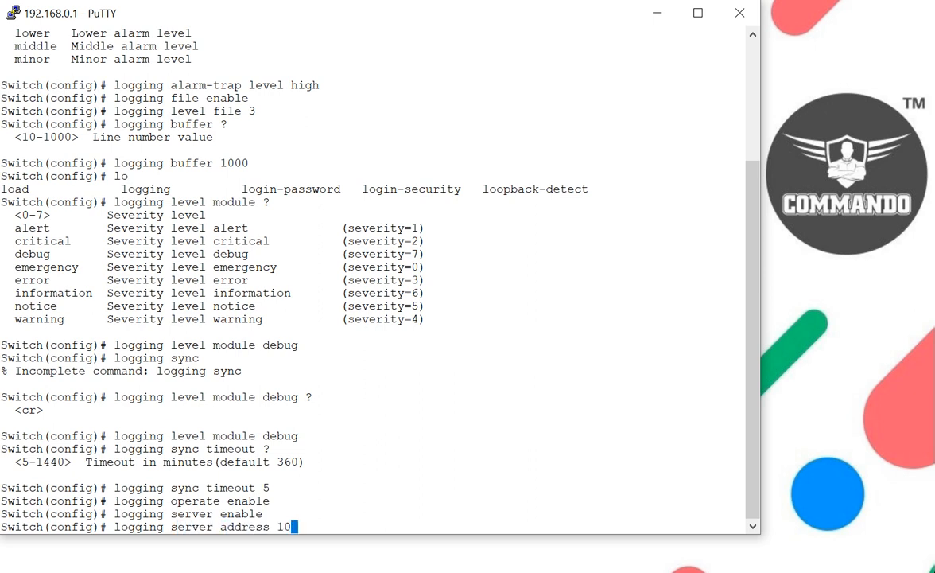
{"action": "type", "text": ".10.10"}
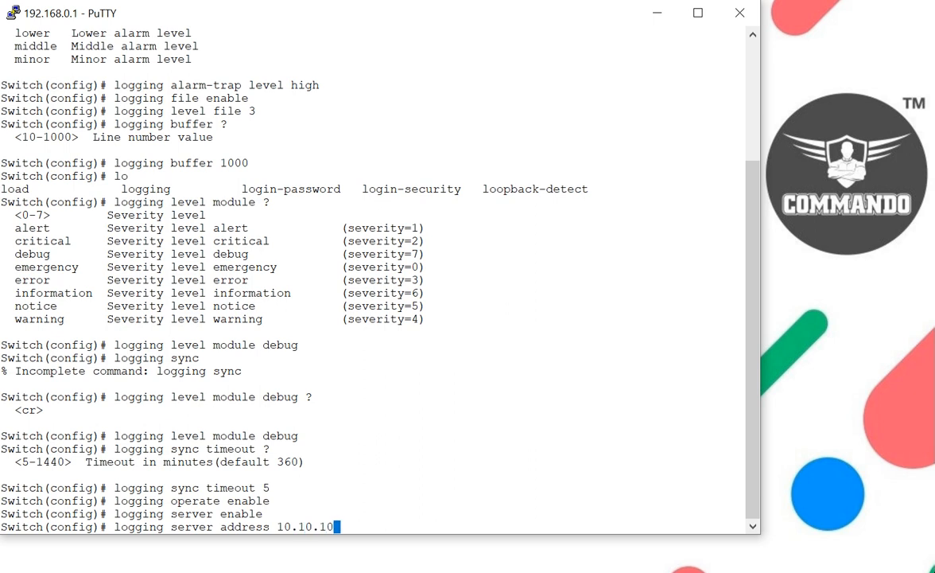
{"action": "type", "text": ".10"}
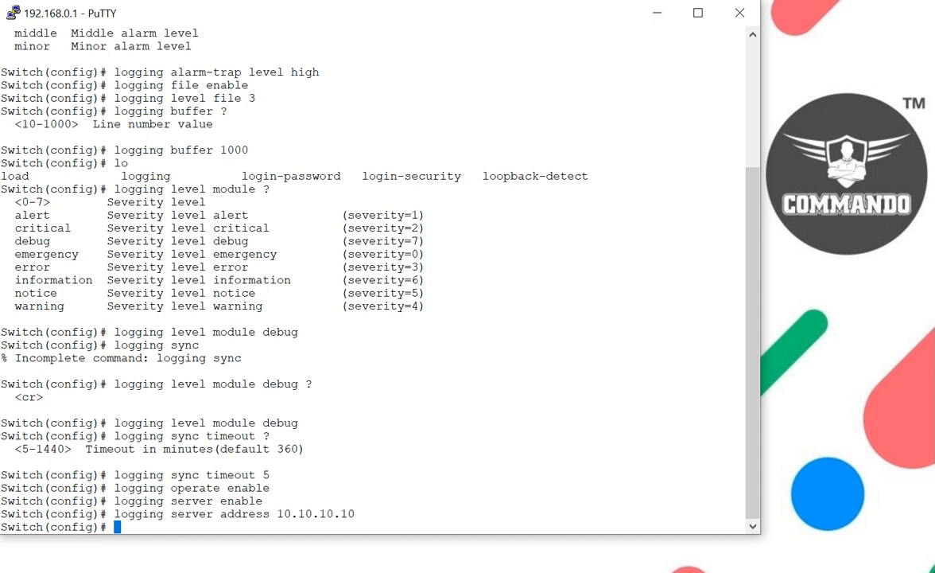
{"action": "type", "text": "logging server"}
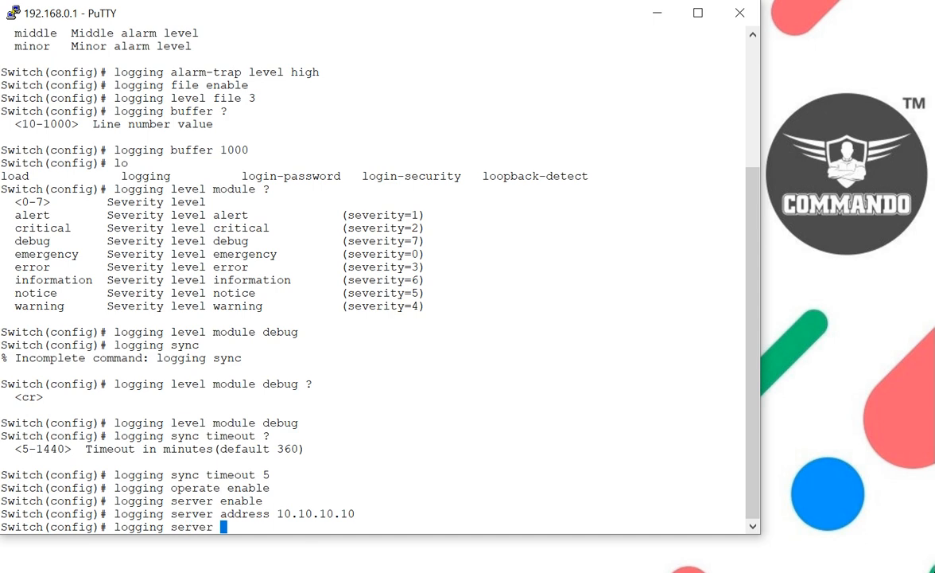
- Check the local facility options, then enter 'logging server facility local3'
{"action": "type", "text": "facility"}
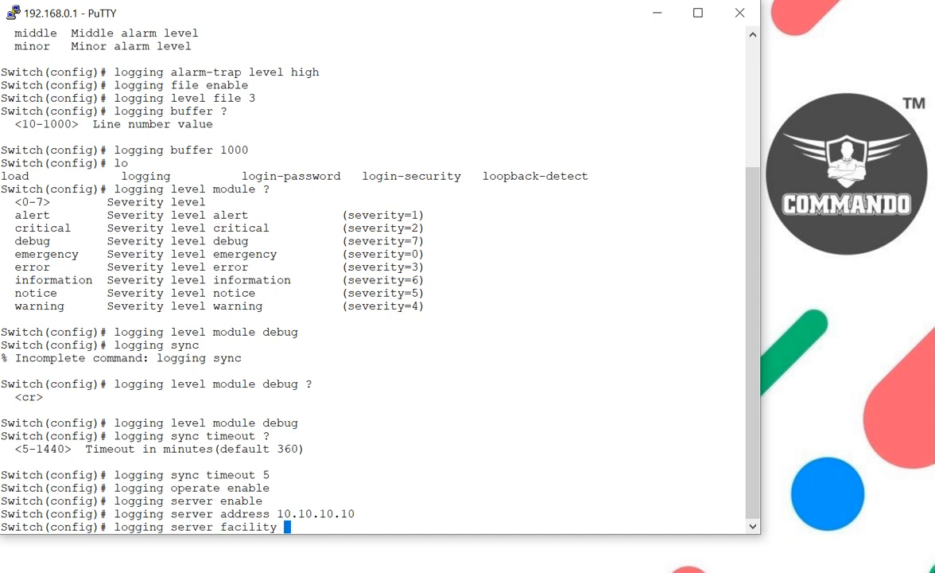
{"action": "type", "text": "local"}
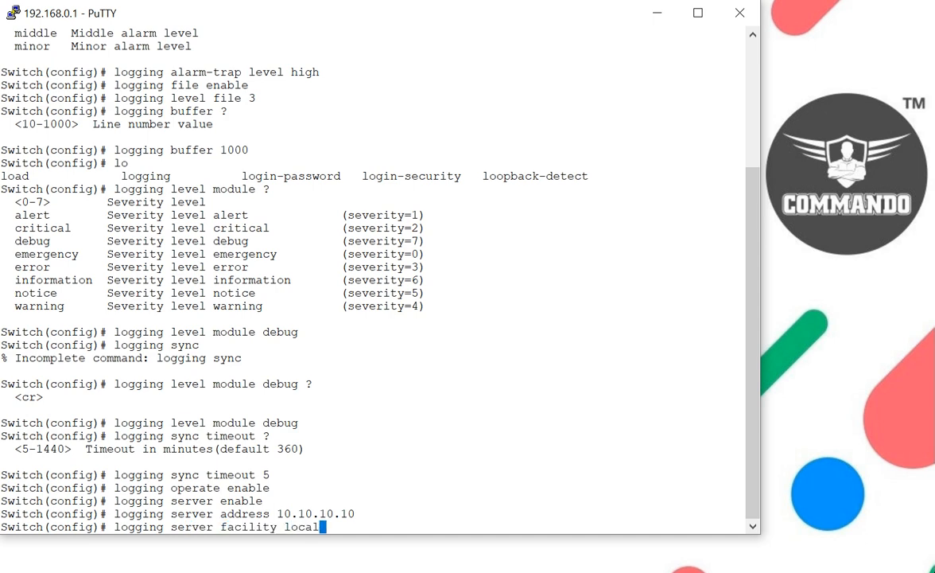
{"action": "type", "text": "?"}
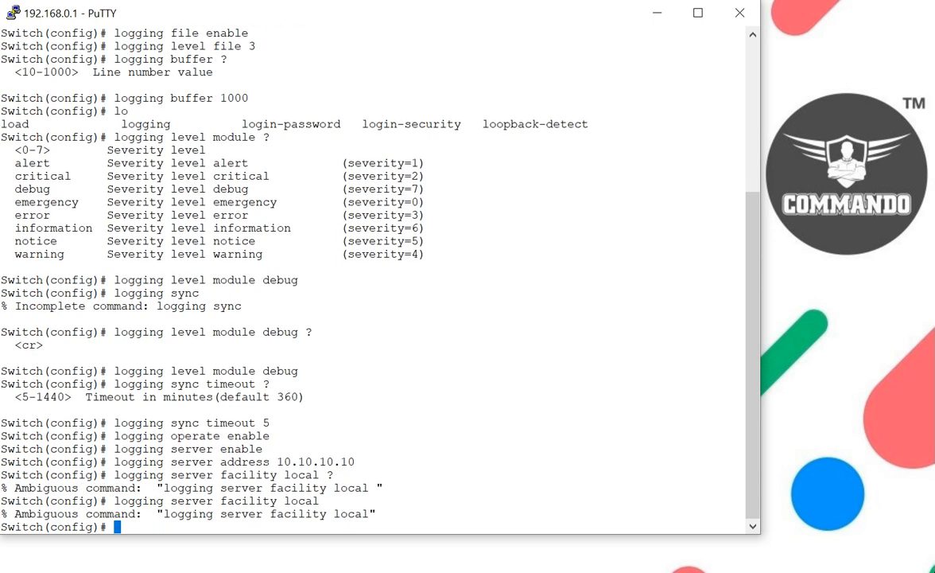
{"action": "type", "text": "logging server facility local3"}
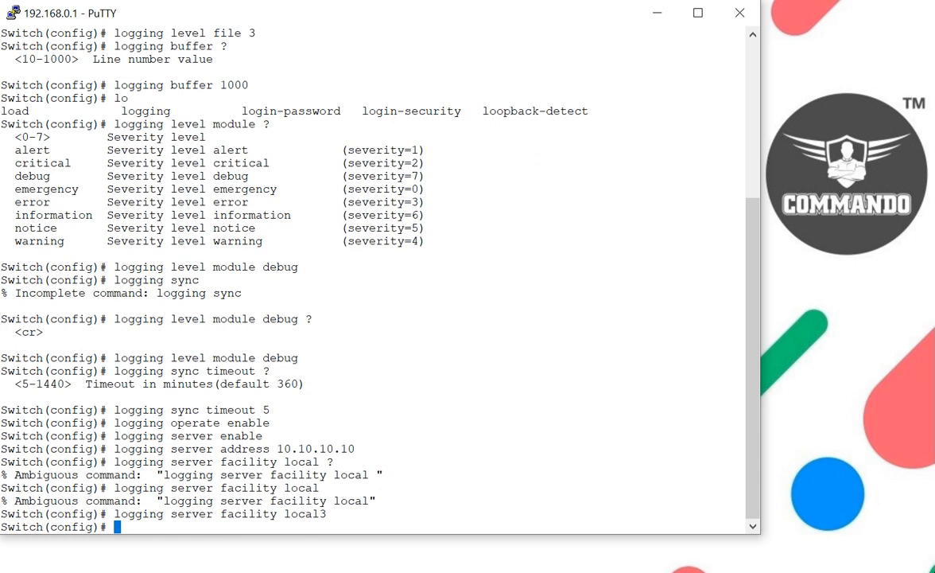
{"action": "type", "text": "logging ser"}
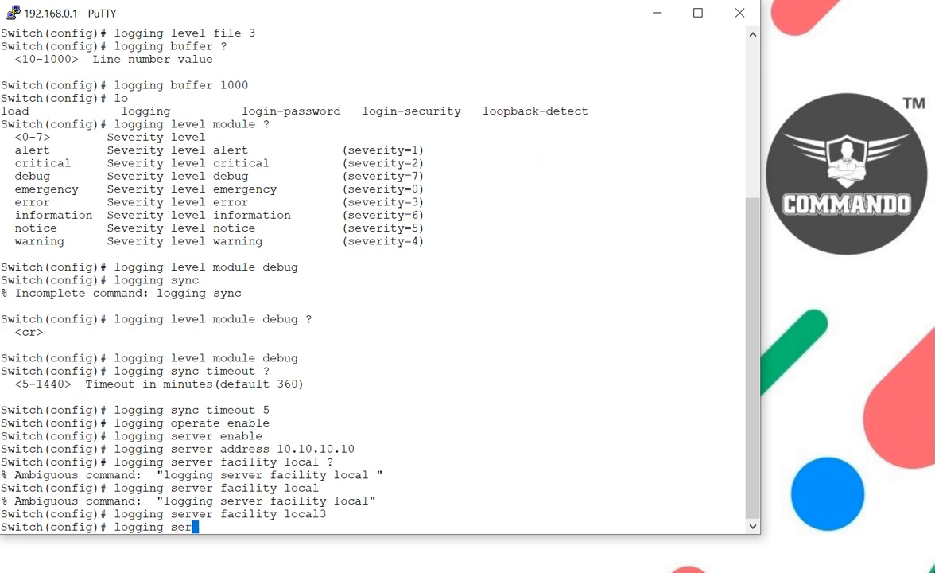
- Enter 'logging server severity 3' on the switch
{"action": "type", "text": "ver severity 3"}
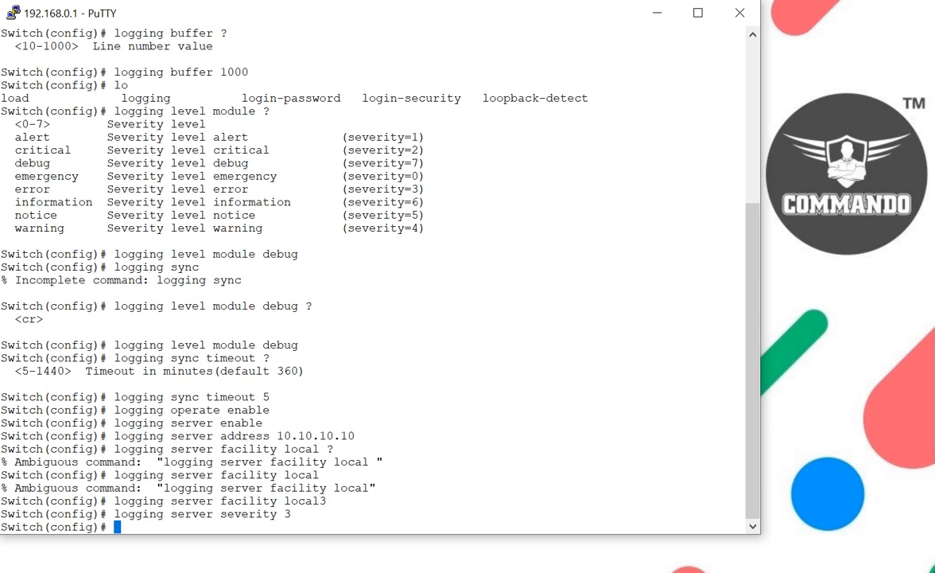
{"action": "type", "text": "logging timestamp"}
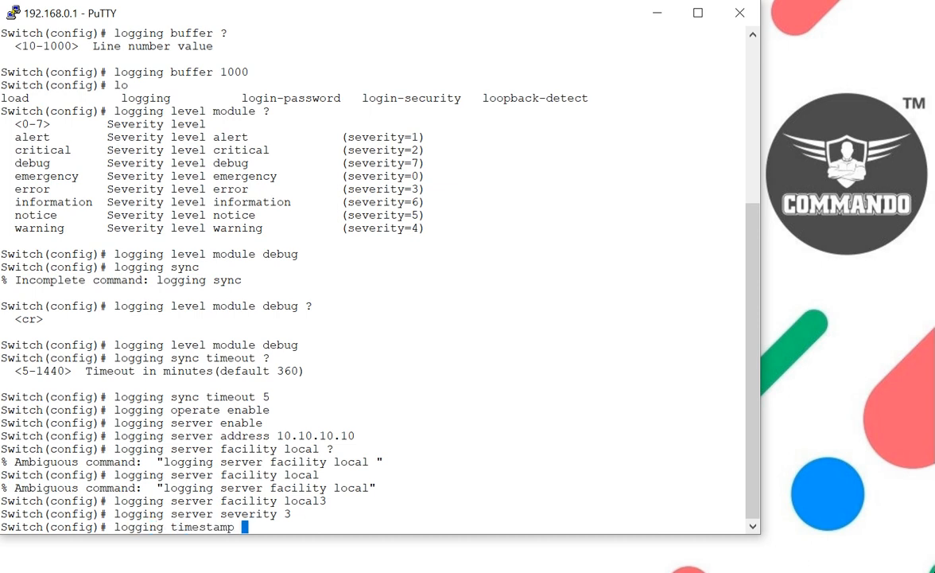
- Enter 'logging timestamp date' and exit configuration mode
{"action": "type", "text": "?"}
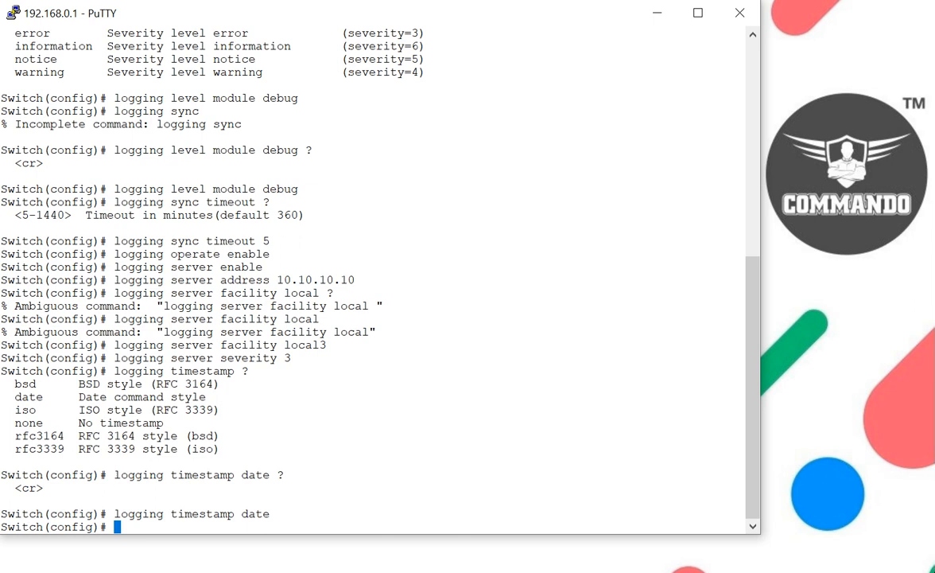
{"action": "type", "text": "show"}
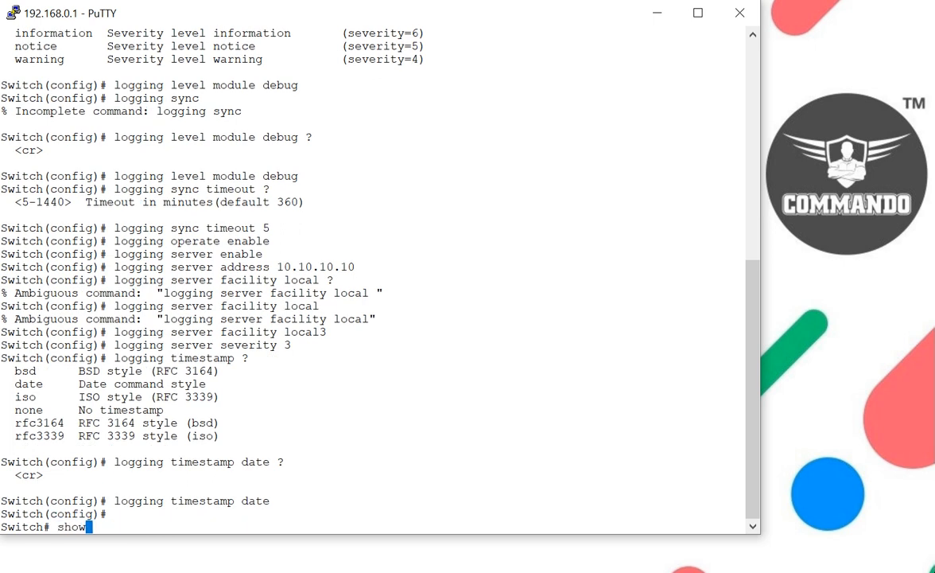
- Query the switch's logging command options with 'lo?' to reach 'show logging' output
{"action": "type", "text": "lo?"}
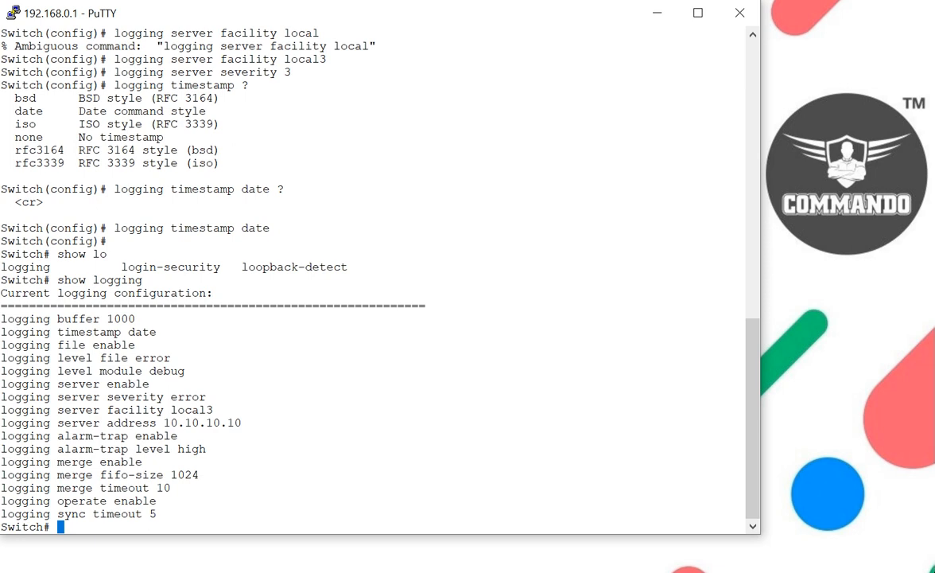
{"action": "mouse_move", "coordinate": [157, 382]}
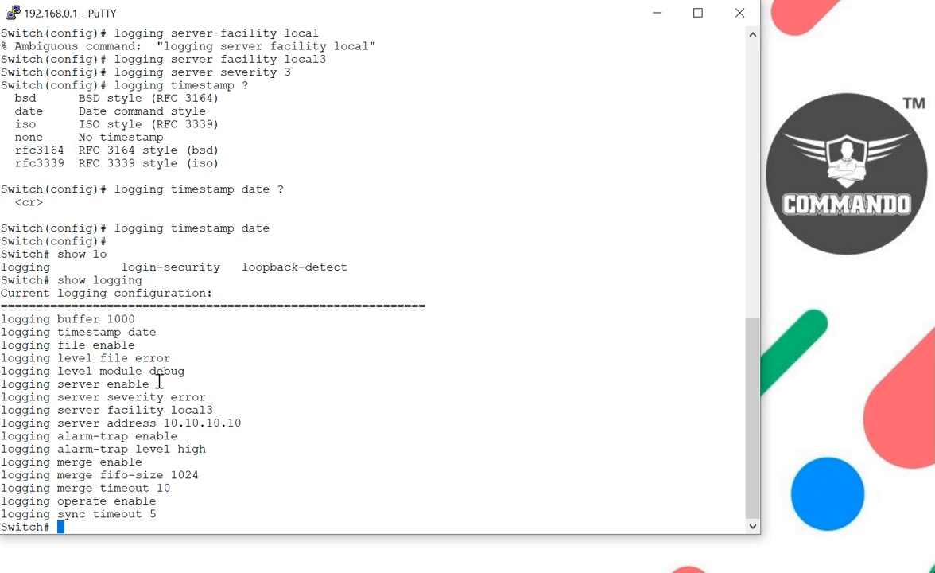